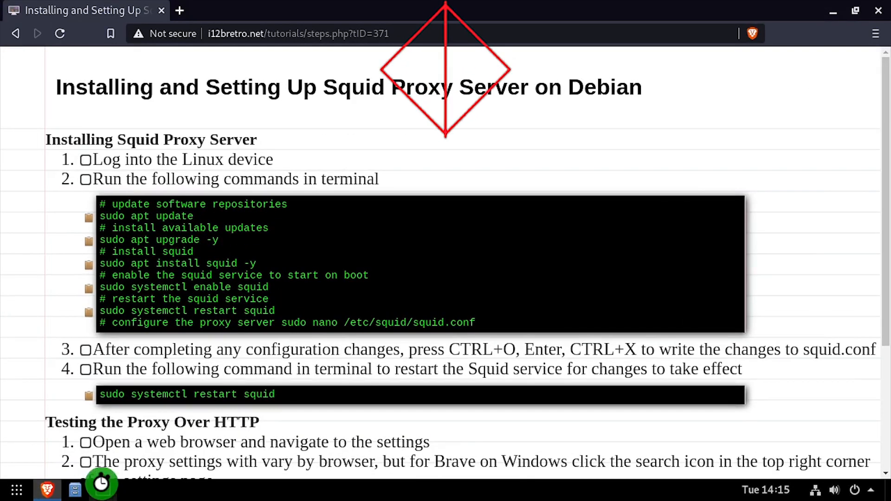
Run apt update and upgrade, install squid and enable its service, copying commands from the tutorial.
left_click(102, 489)
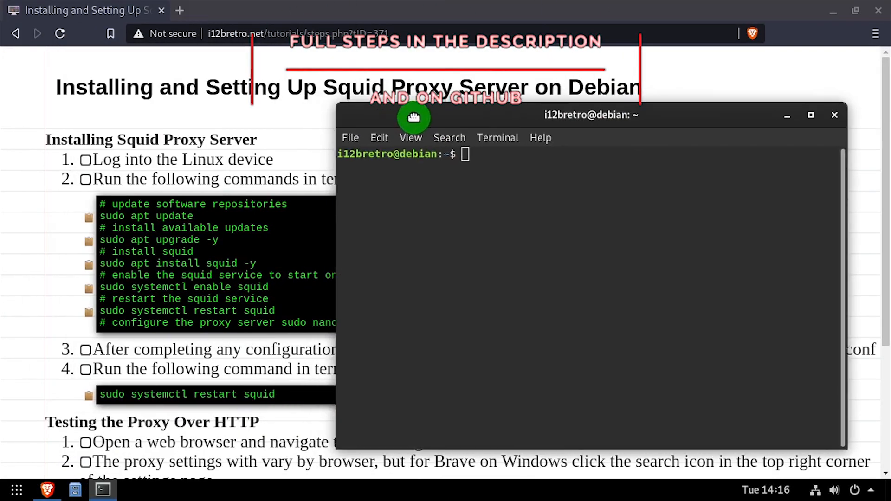
left_click(834, 115)
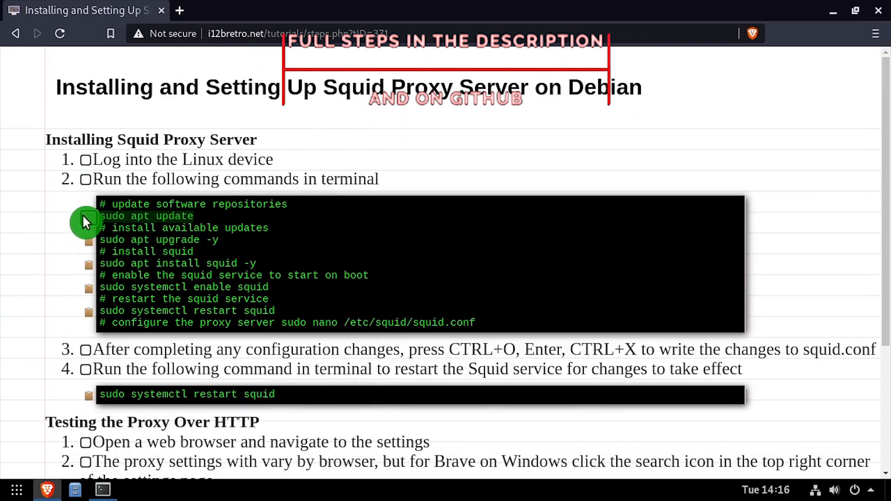
left_click(101, 490)
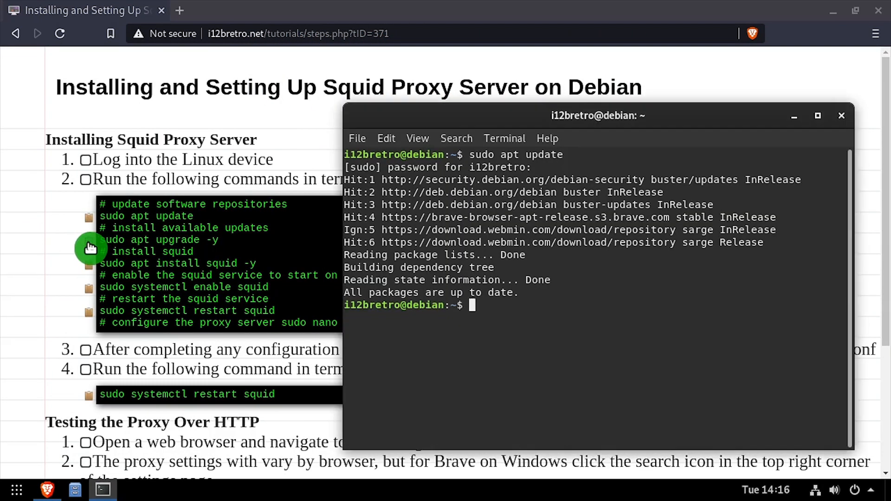
type("sudo apt upgrade -y")
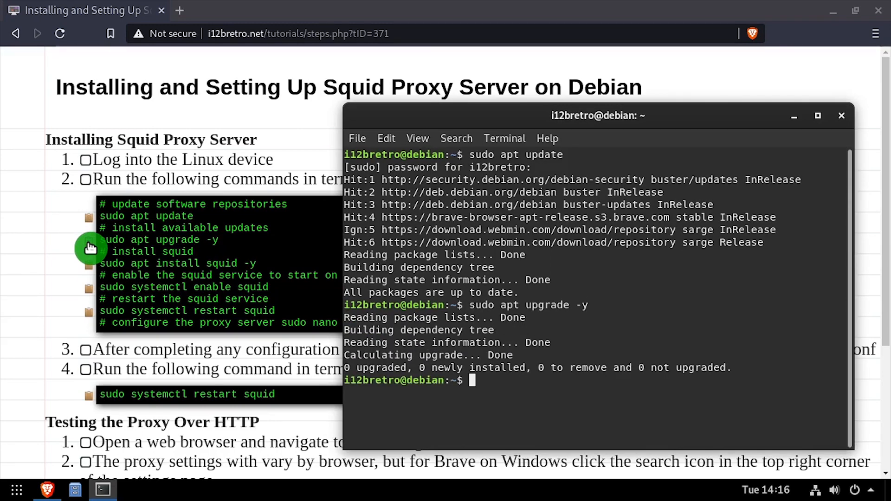
type("sudo apt install squid -y")
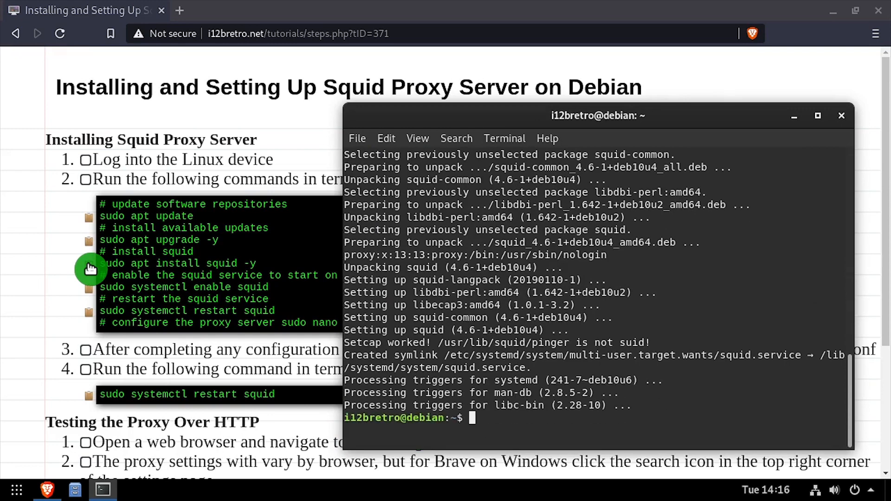
mouse_move(87, 294)
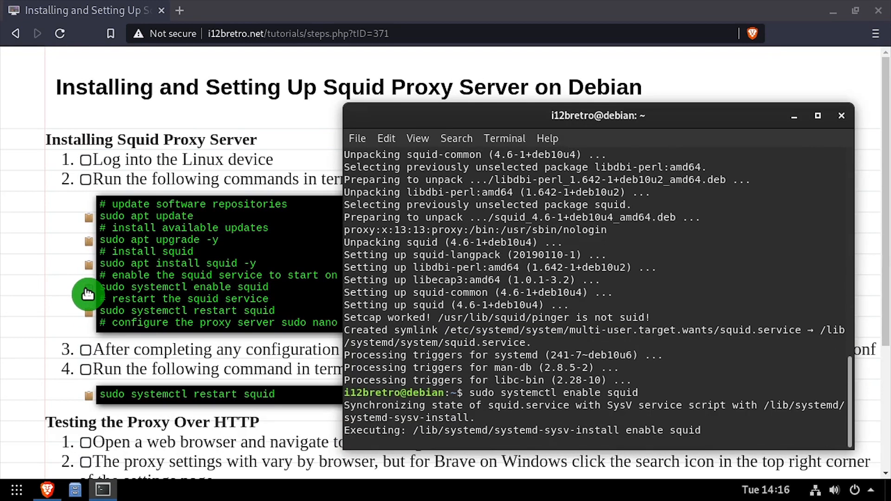
left_click(841, 115)
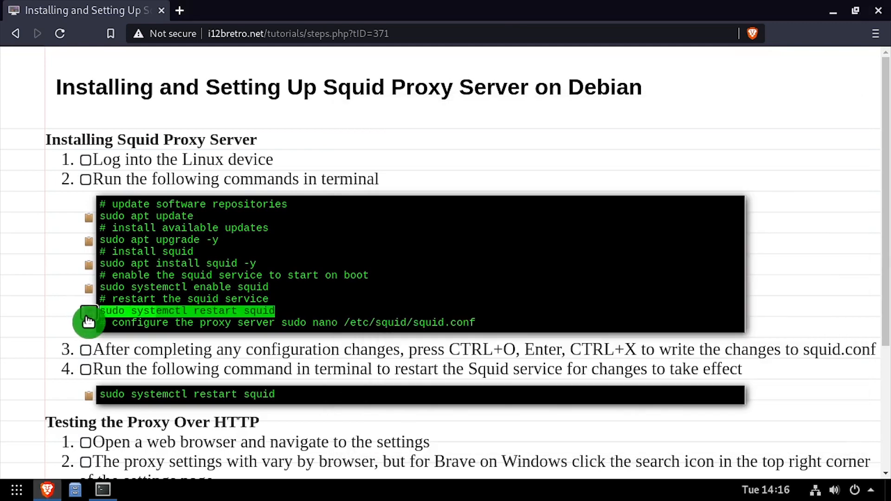
scroll("down", 3)
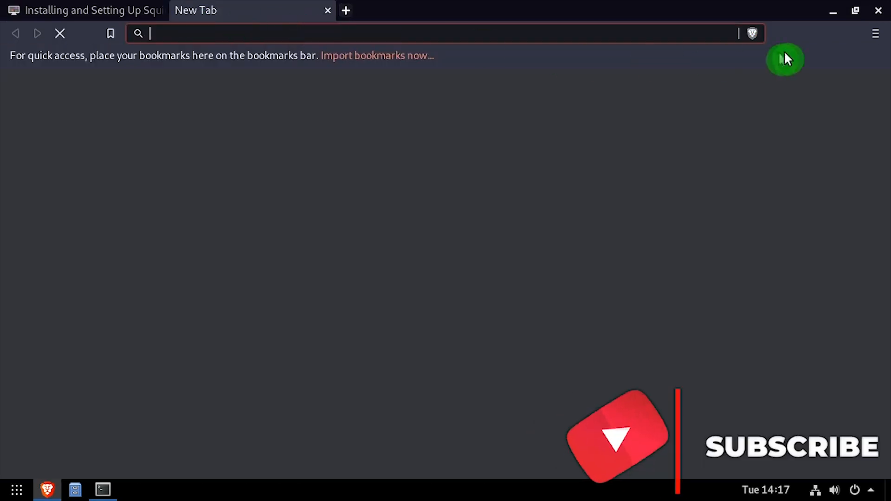
In Brave Settings, search for "proxy" to locate the computer's proxy settings entry.
left_click(874, 33)
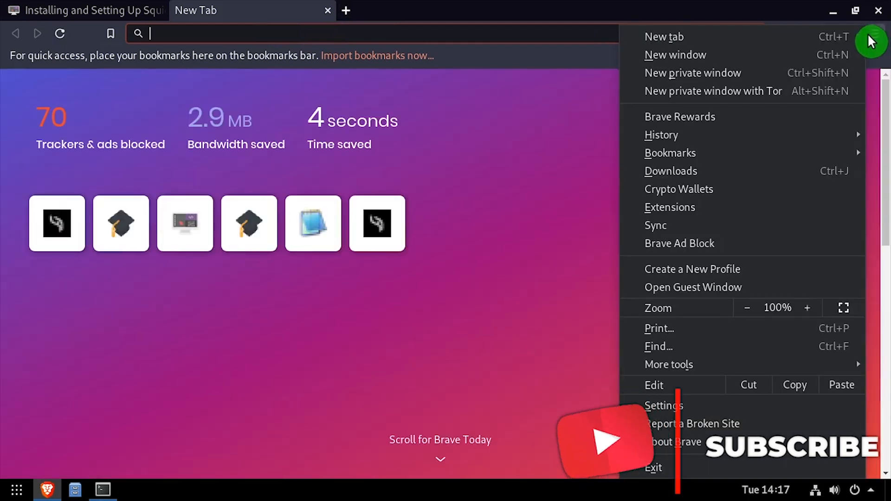
left_click(663, 406)
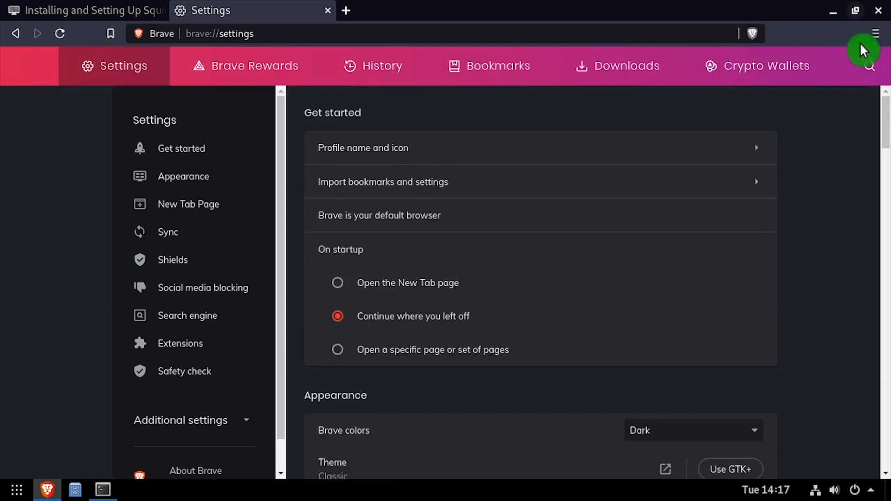
left_click(868, 65)
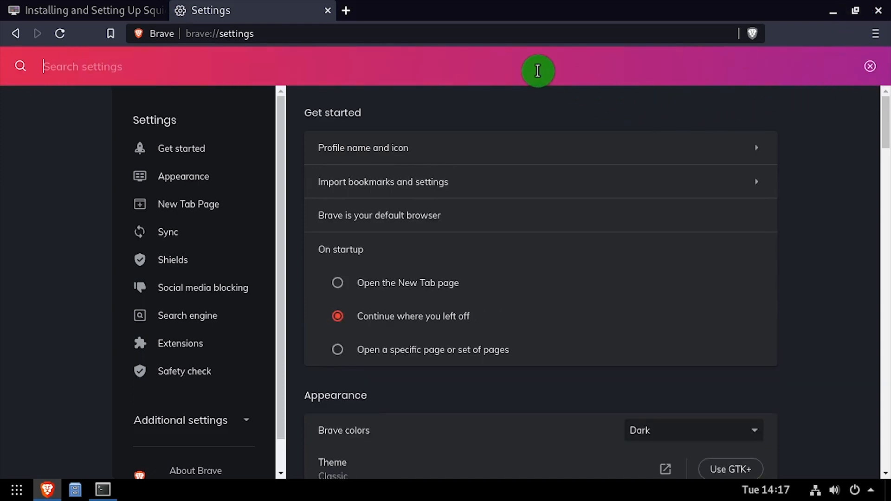
type("proxy")
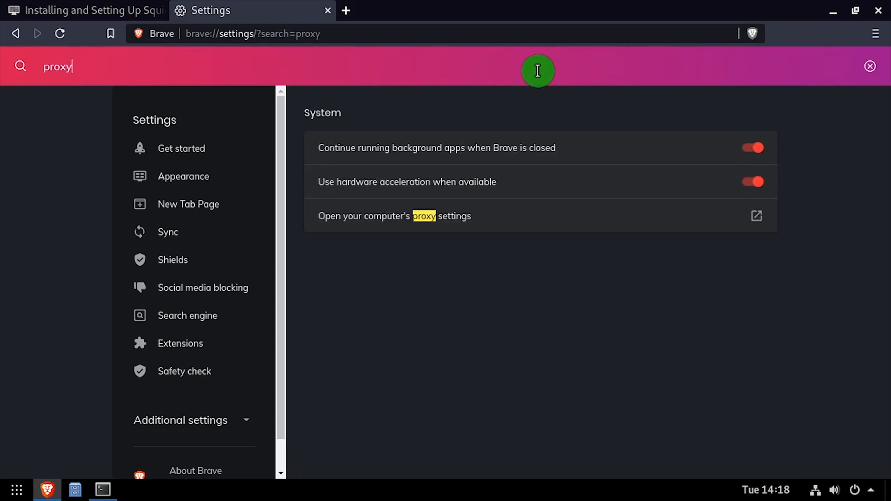
Switch Network Proxy to Manual with host 127.0.0.1 and port 3128 for all protocols.
left_click(756, 216)
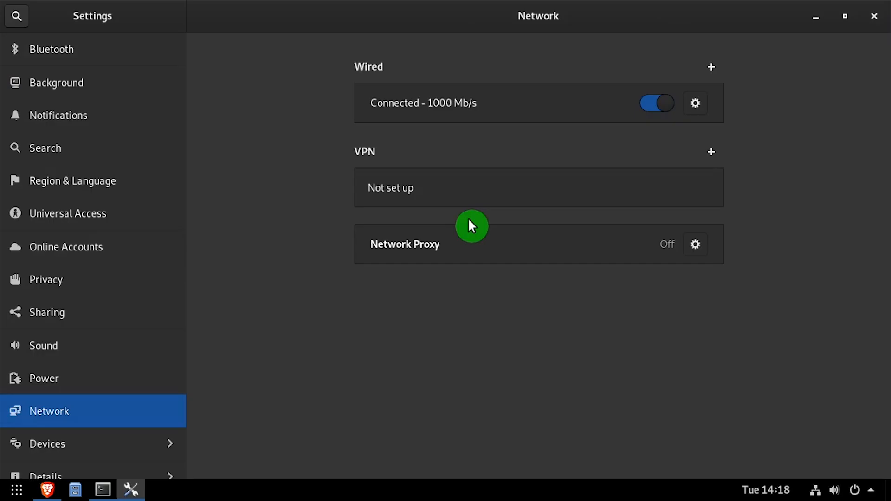
mouse_move(440, 249)
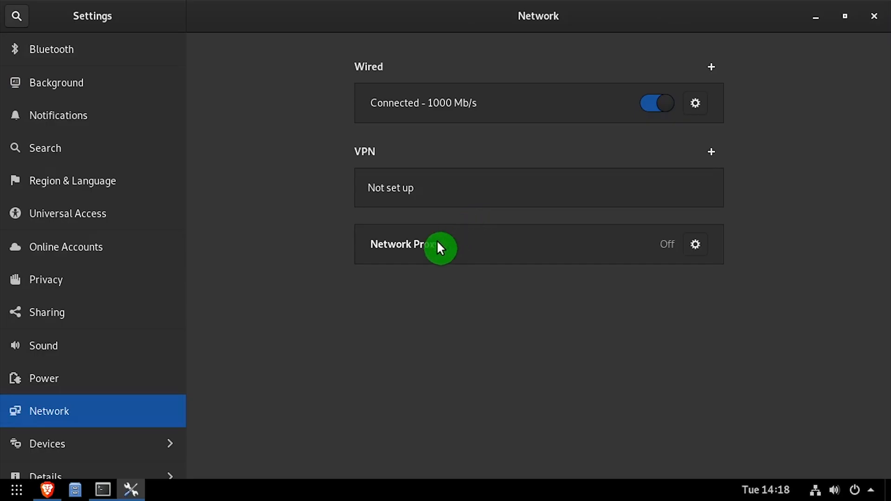
left_click(695, 244)
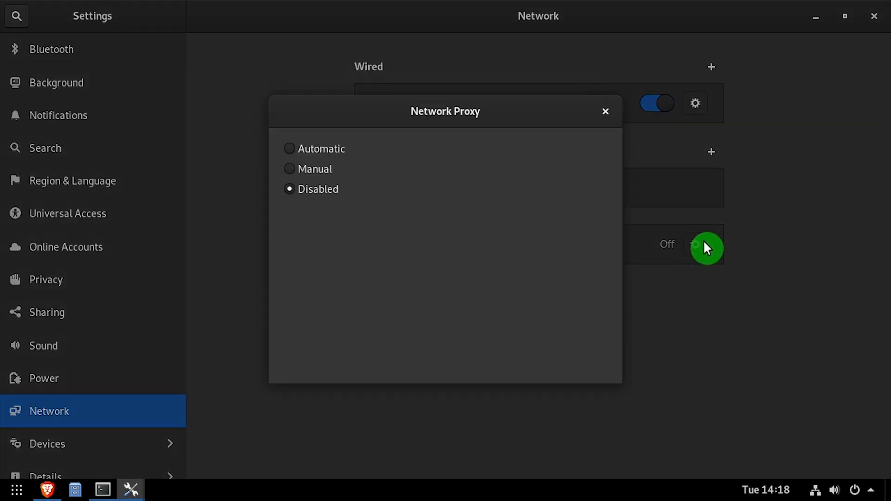
left_click(290, 169)
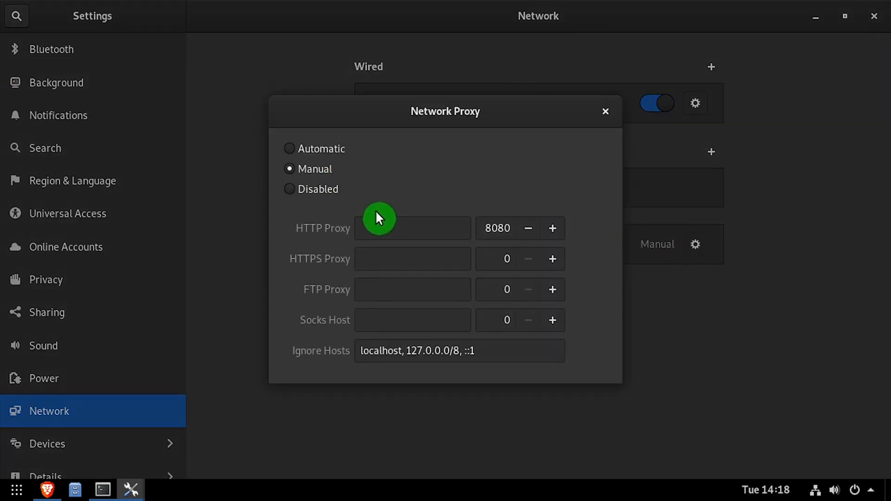
type("127")
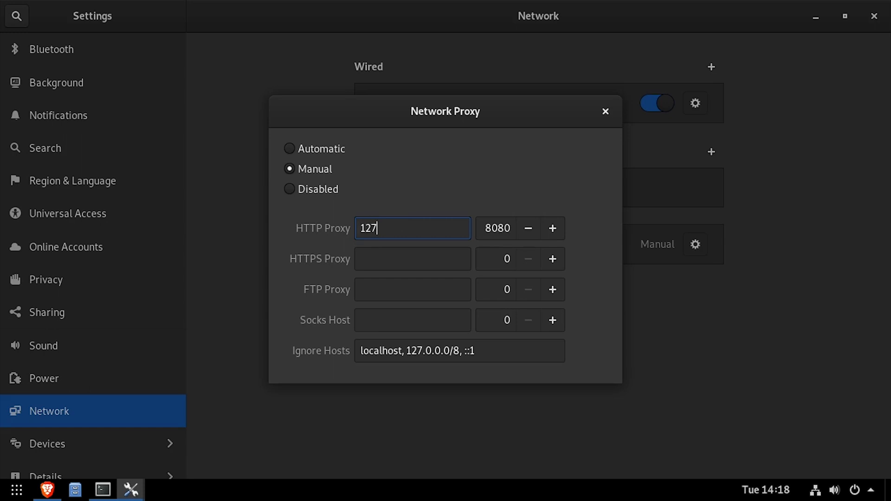
type(".0.0.1")
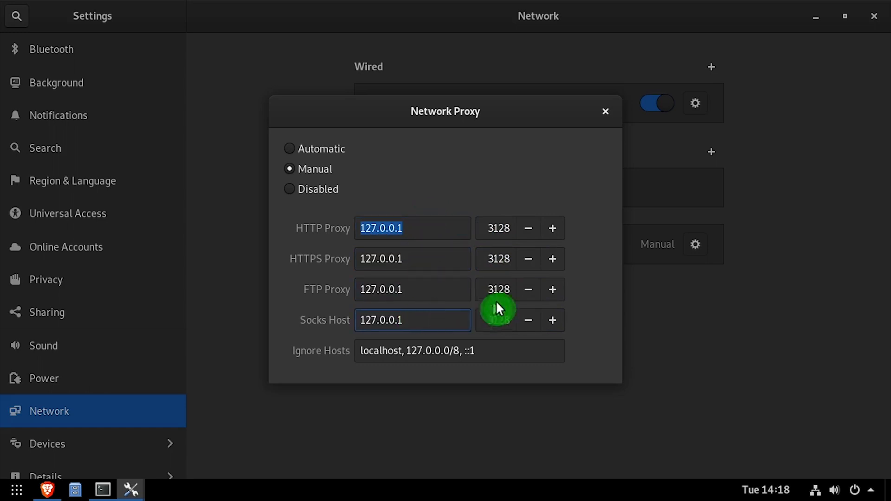
left_click(604, 112)
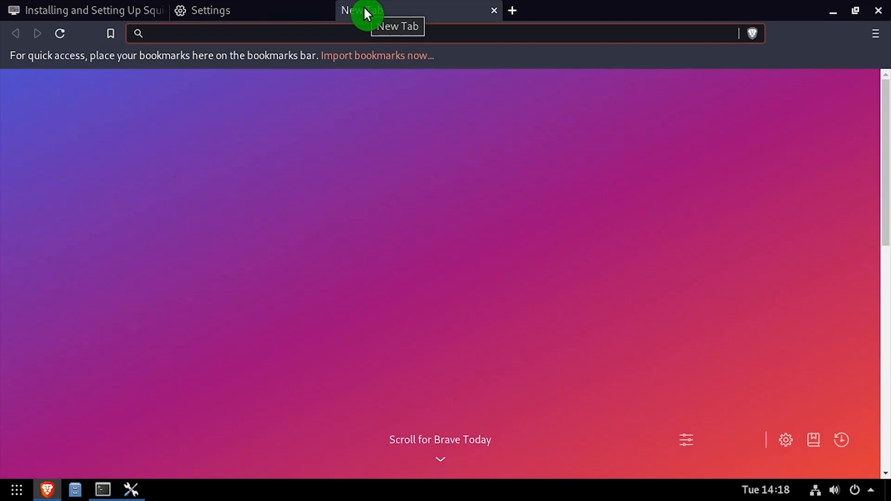
Load github.com in a new tab to confirm it works through the proxy, then return to the terminal.
type("github.c")
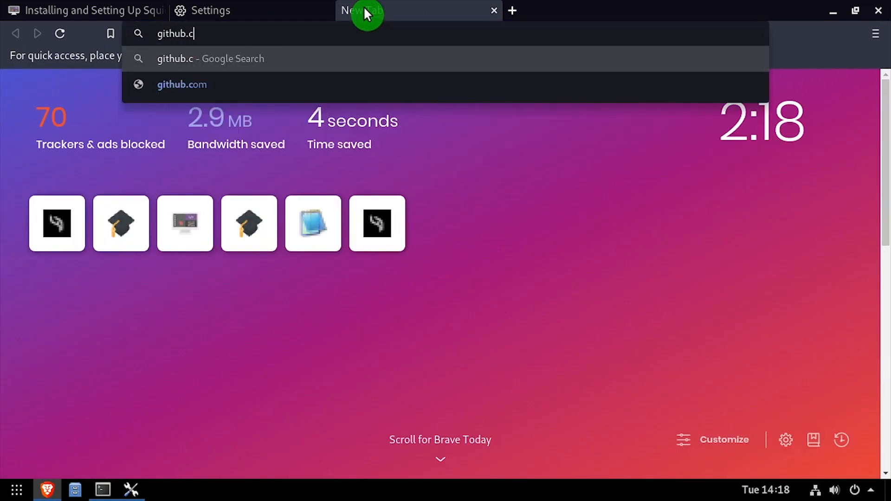
left_click(182, 84)
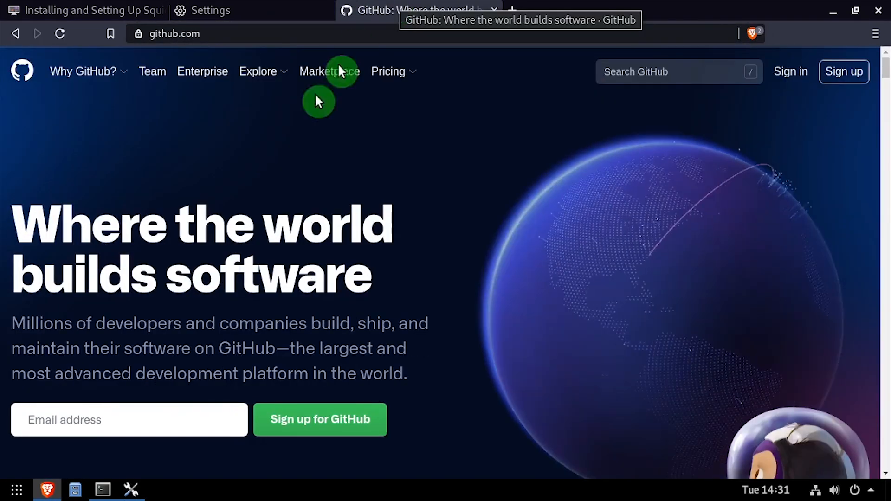
left_click(102, 490)
type("sudo nano /etc/squ")
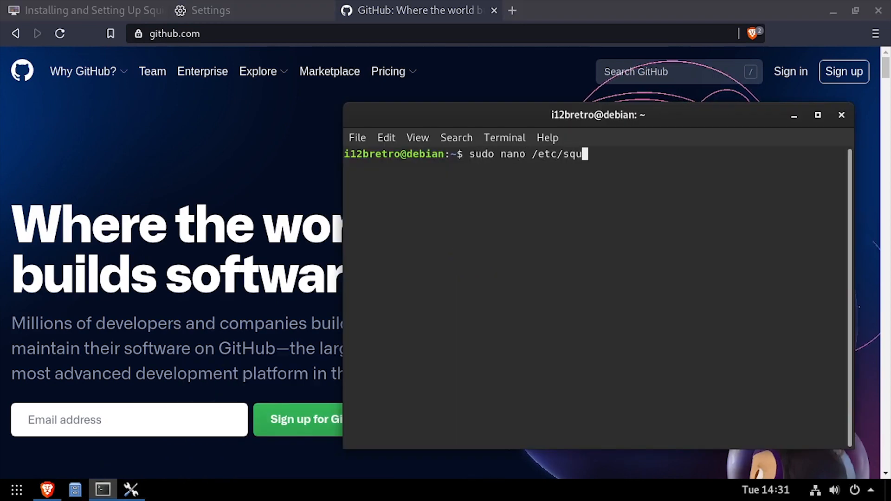
Edit /etc/squid/squid.conf in nano, appending acl/deny rules for .github.com, and save.
key("Return")
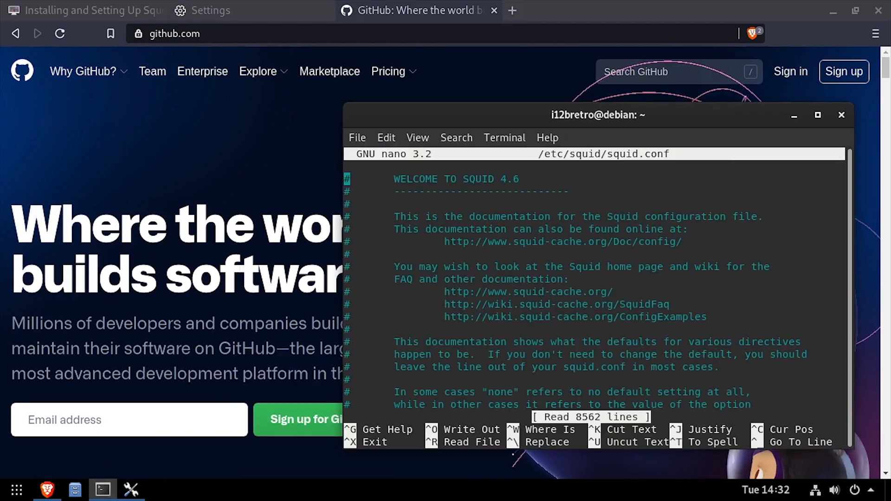
scroll("down", 3)
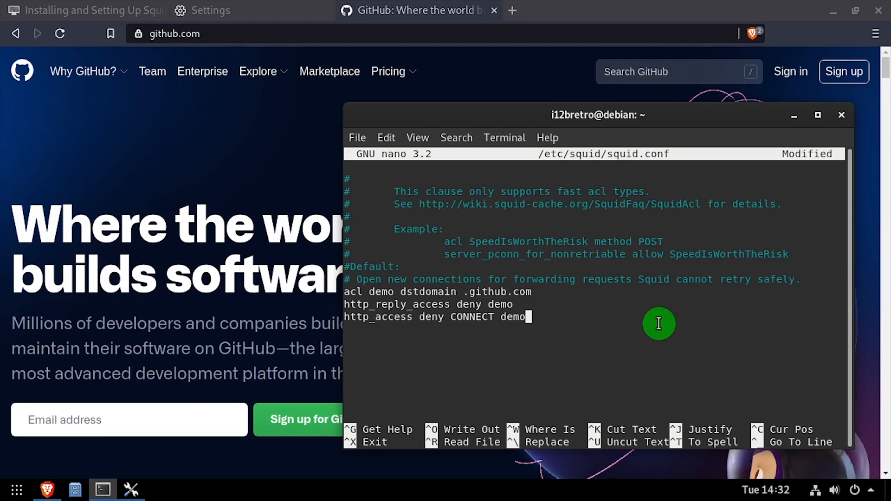
key("ctrl+x")
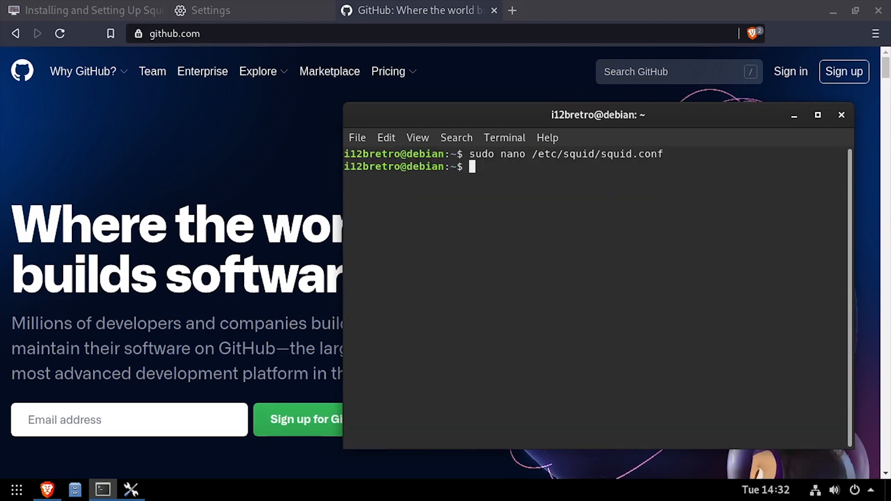
Restart the Squid service with sudo systemctl restart squid.
type("sudo systemctl")
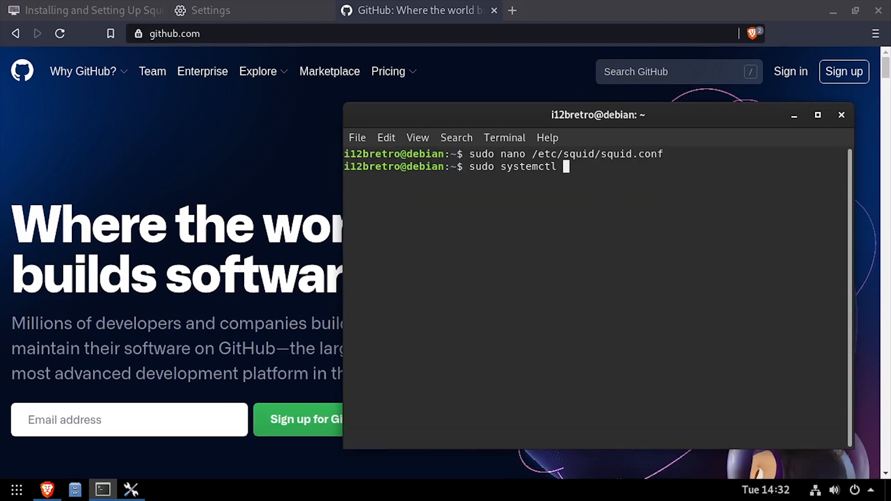
type("restart squ")
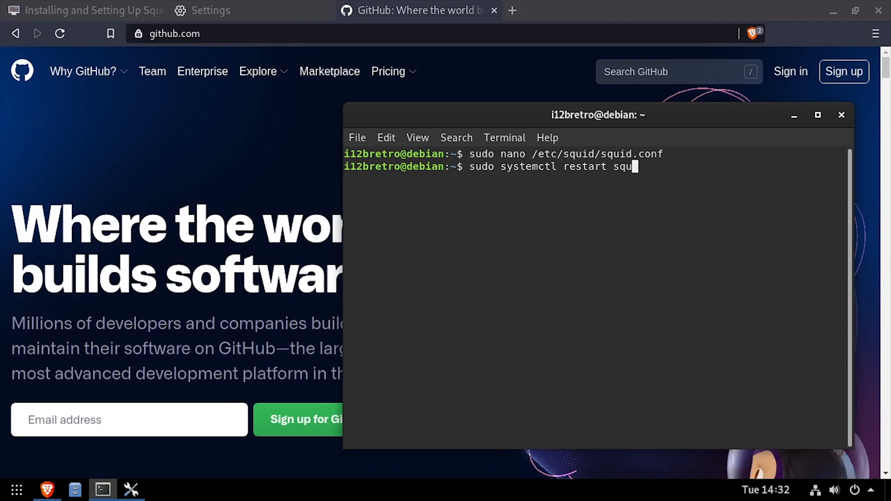
key("Return")
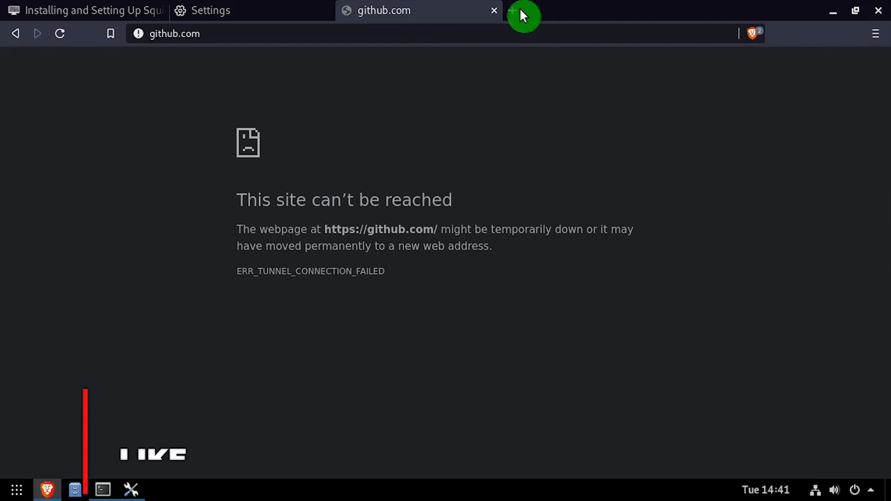
Try another site in a new tab, then check the github.com tab still shows ERR_TUNNEL_CONNECTION_FAILED.
left_click(511, 10)
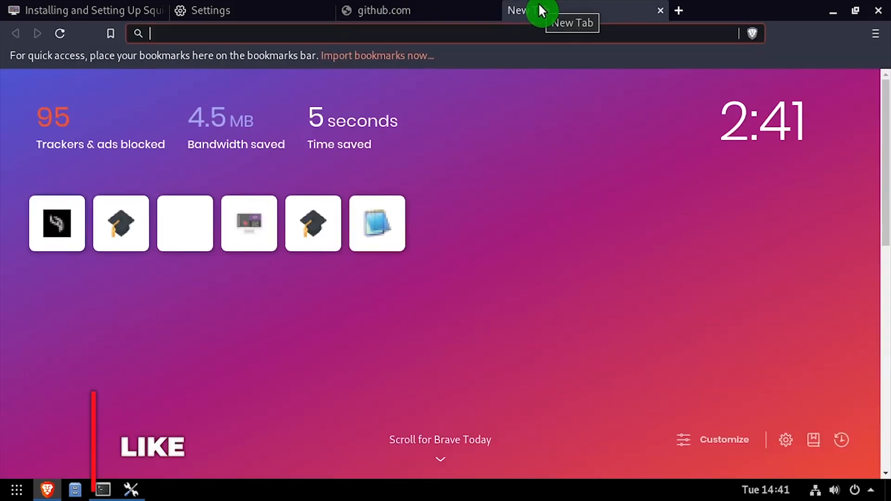
type("yahoo.com")
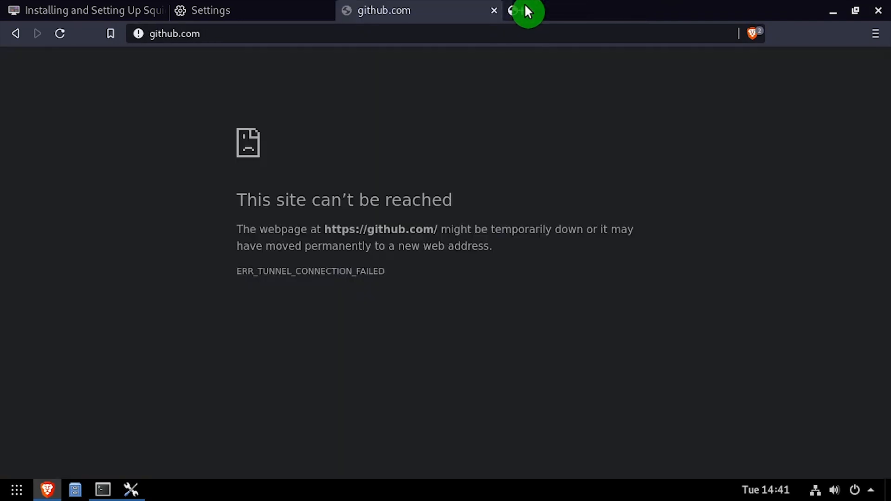
left_click(678, 11)
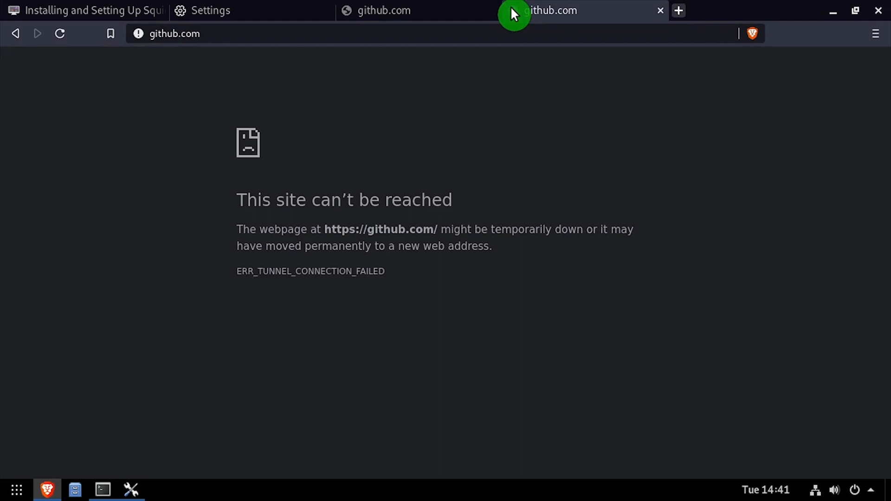
Set Network Proxy to Disabled from the system proxy settings and return to Brave.
left_click(211, 11)
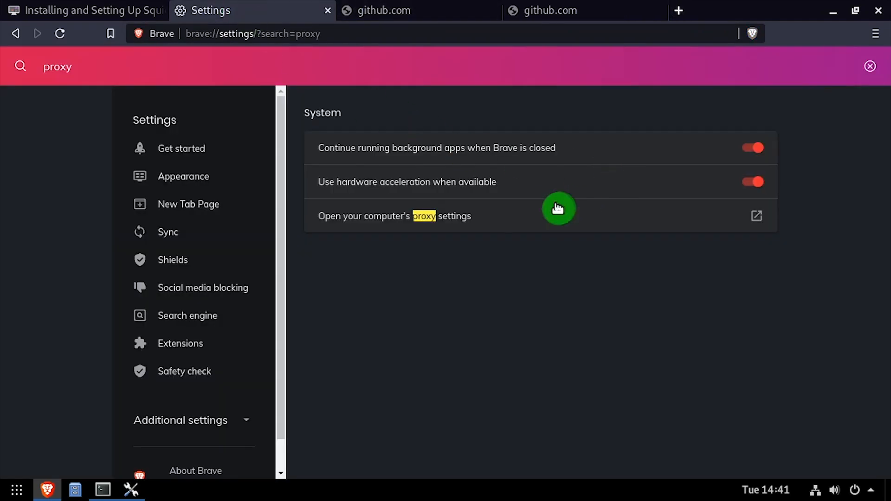
left_click(756, 216)
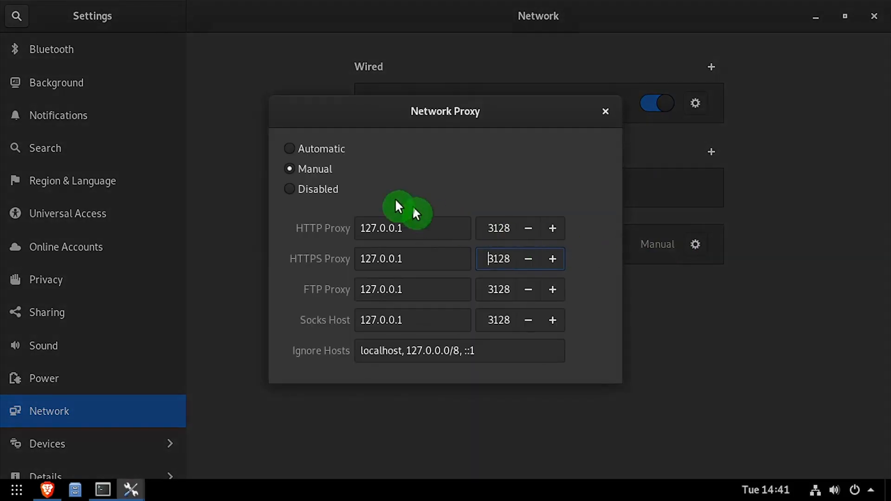
left_click(290, 188)
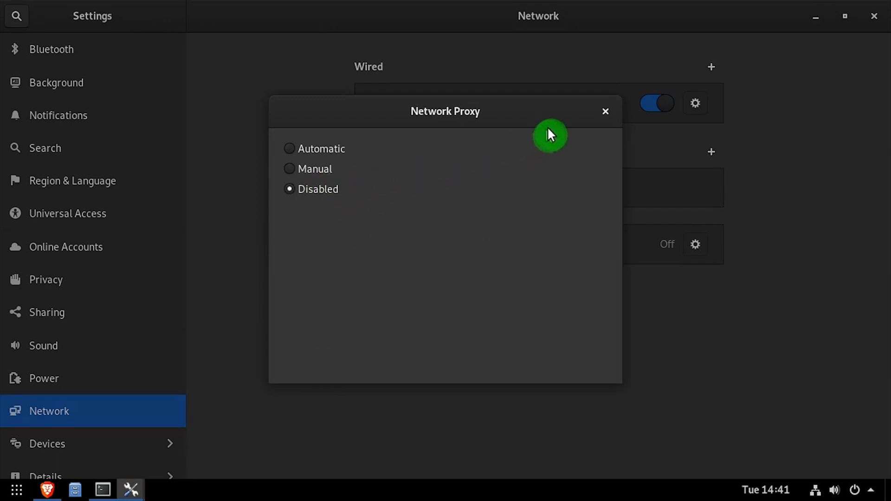
left_click(604, 111)
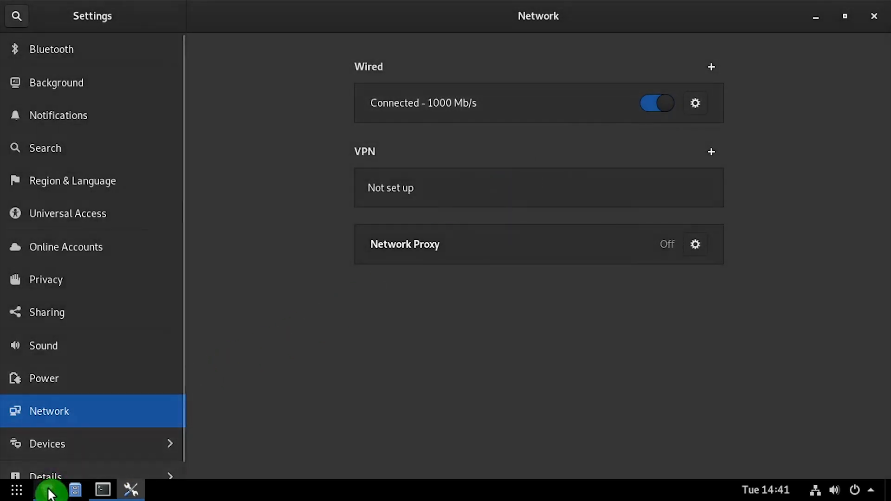
left_click(47, 490)
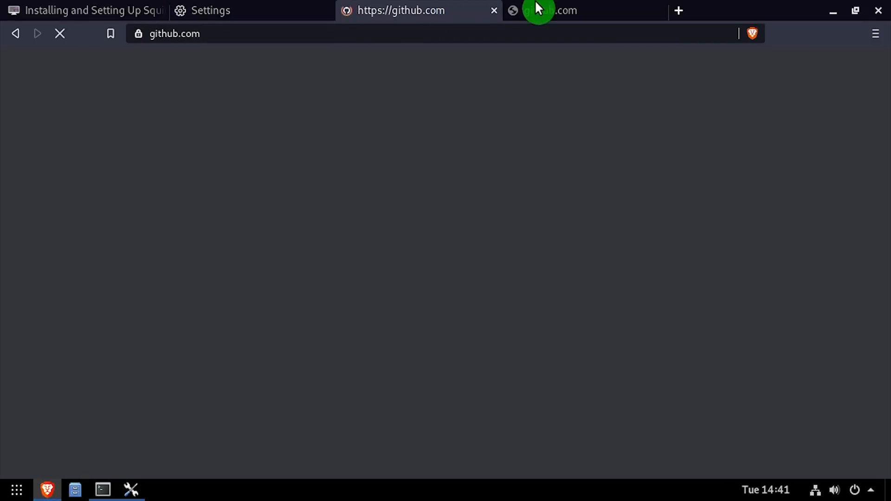